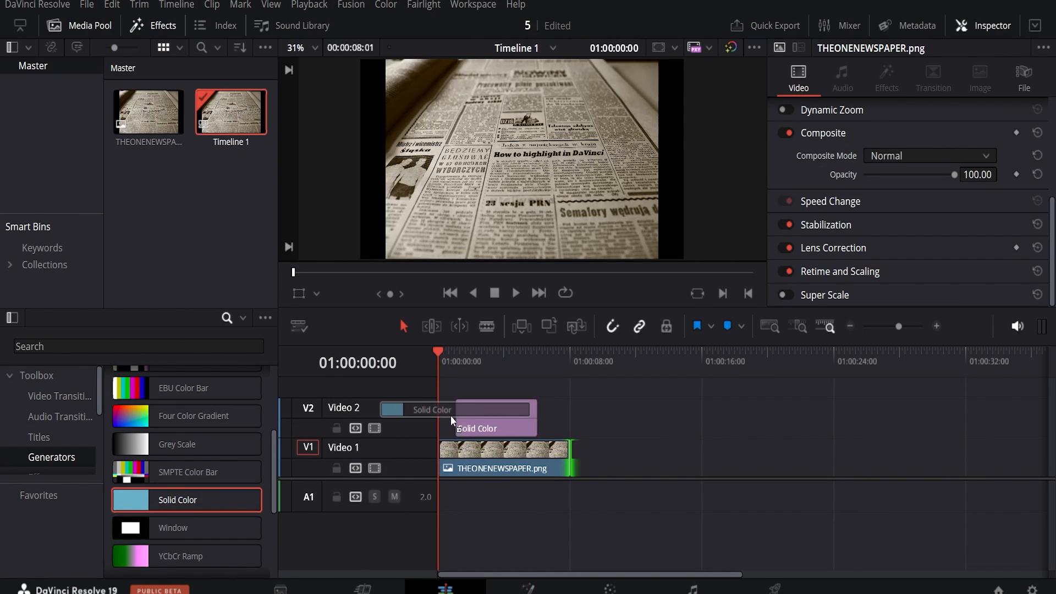
Color the Solid Color clip on Video 2 yellow (#ffff00) in the Generator settings
left_click(491, 409)
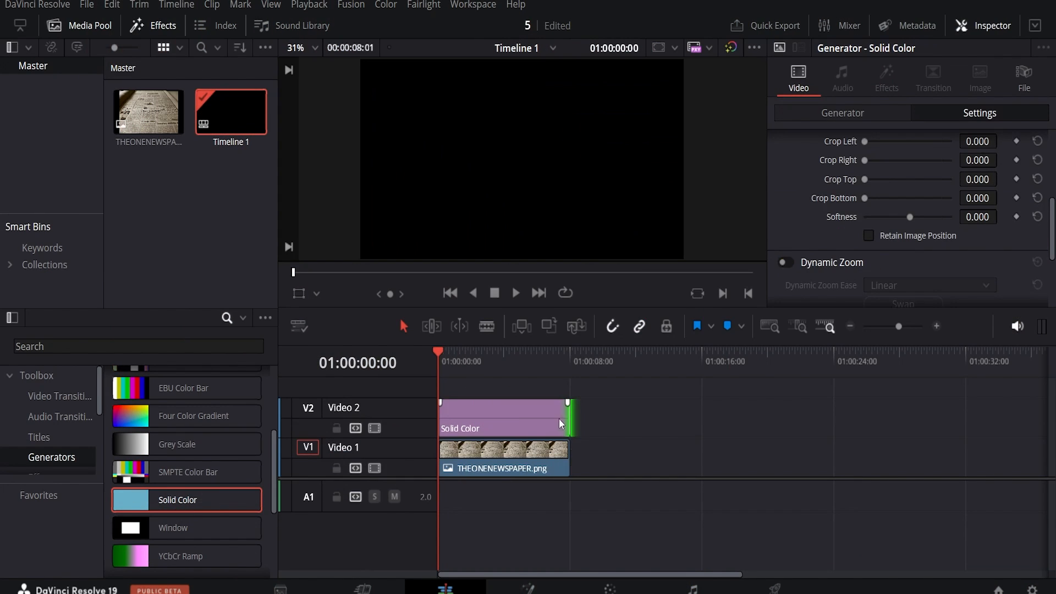
left_click(875, 164)
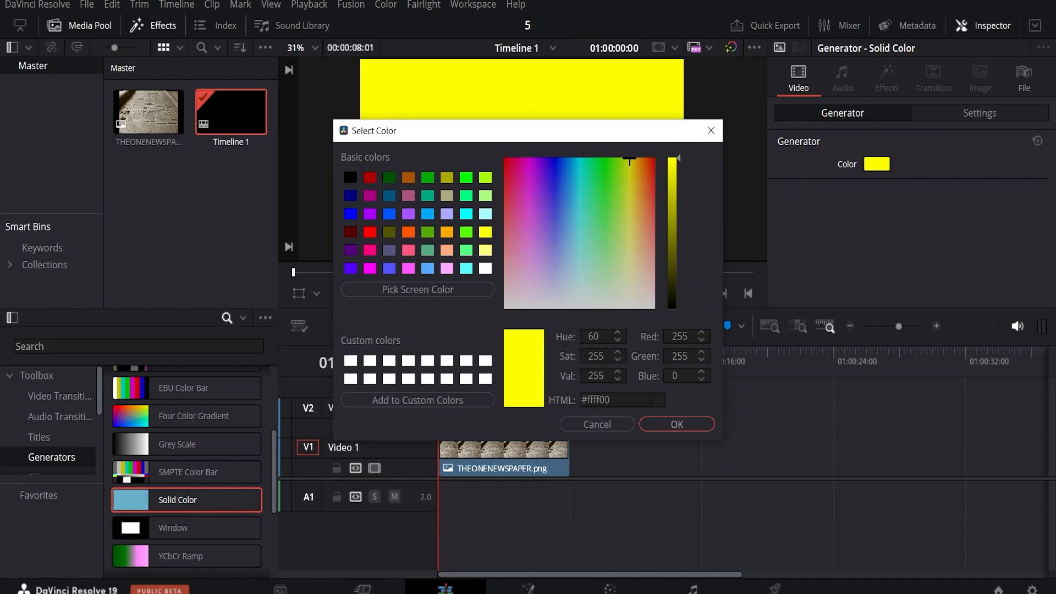
left_click(676, 423)
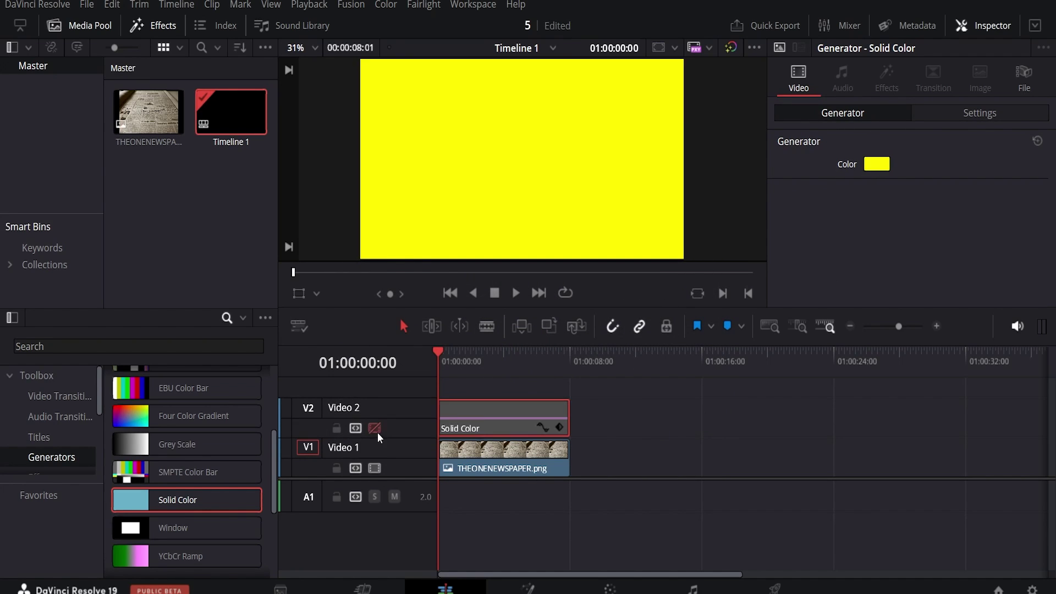
Hide Video 2 and size and crop the yellow solid over the 'How to highlight in DaVinci' headline
left_click(375, 429)
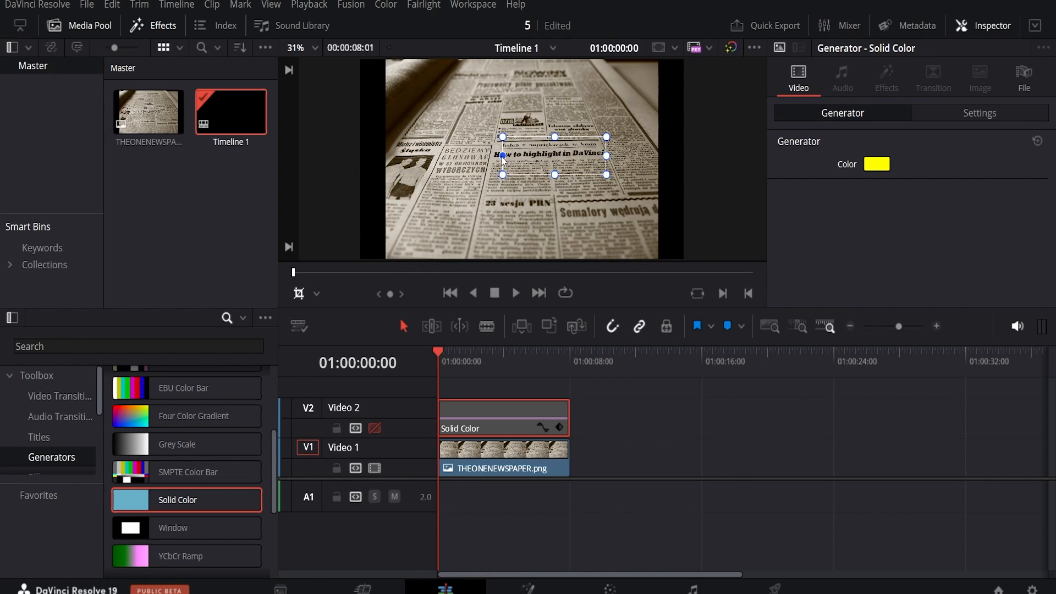
left_click(316, 294)
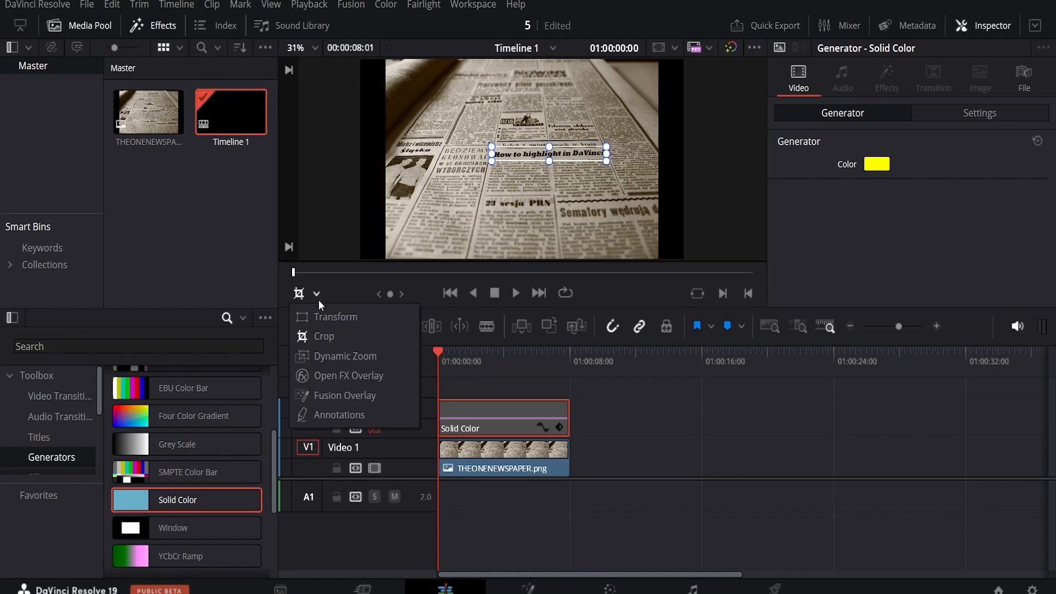
left_click(335, 316)
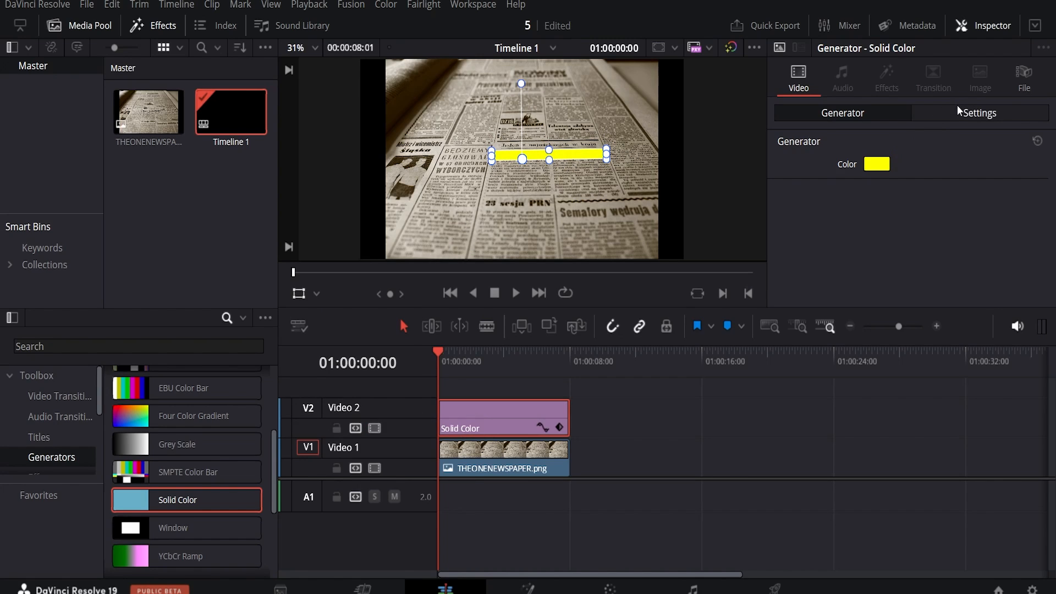
Set the yellow strip's Composite Mode to Linear Burn and scroll down to Cropping
left_click(979, 112)
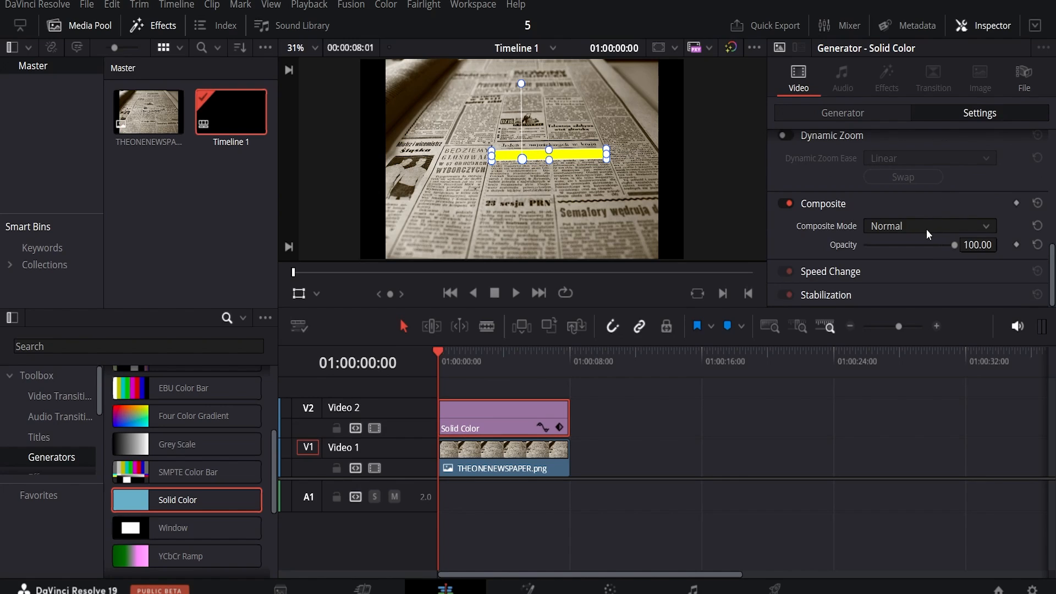
left_click(929, 226)
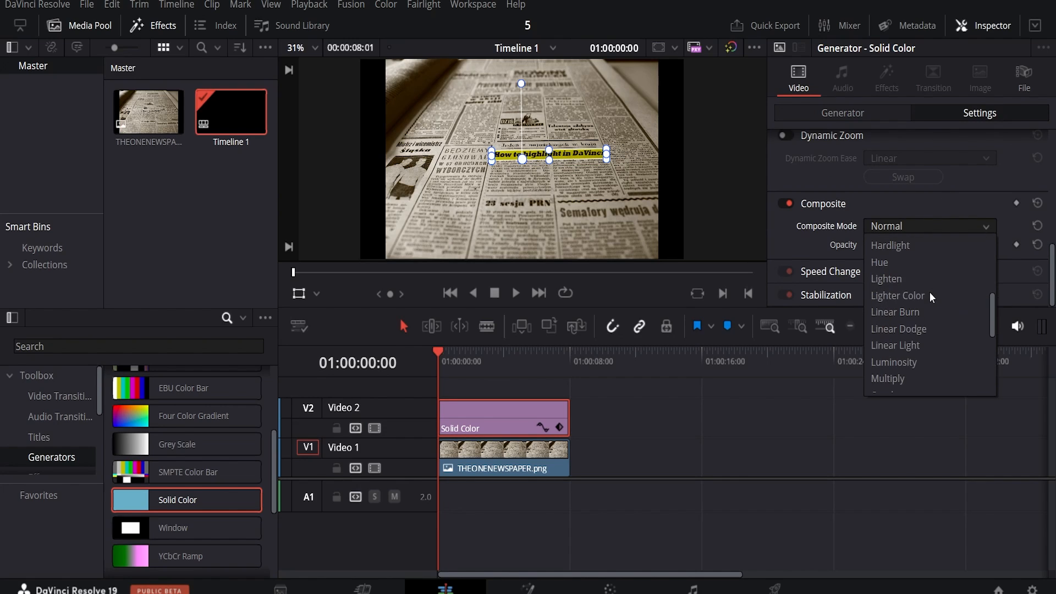
left_click(895, 311)
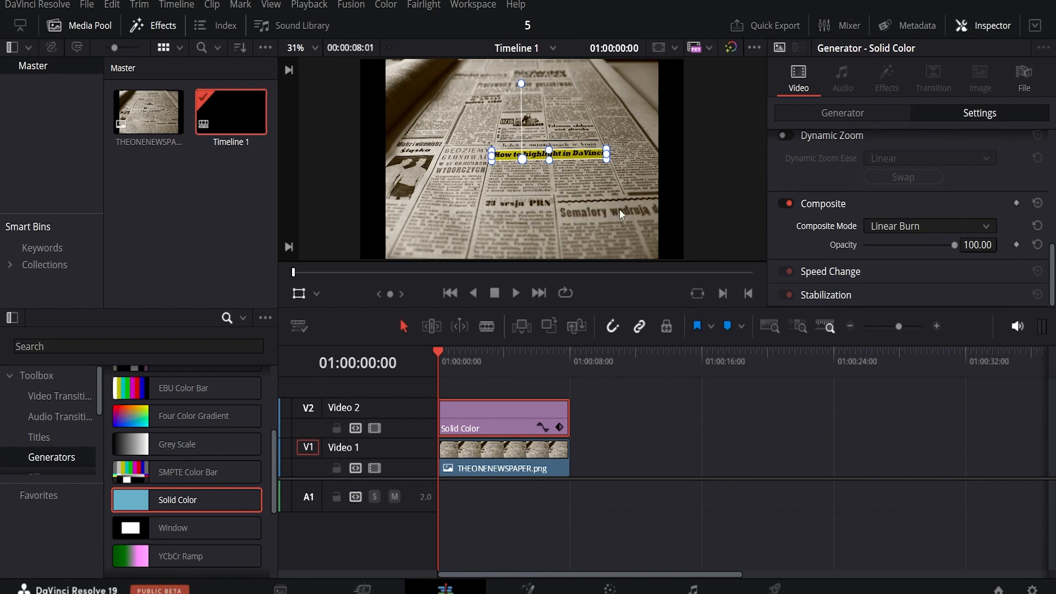
scroll("down", 3)
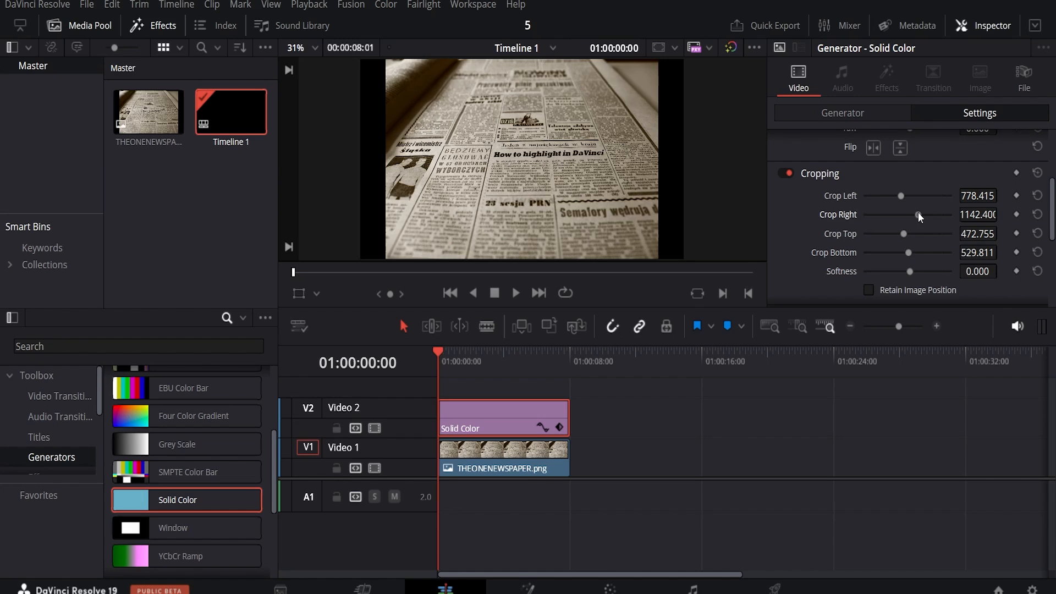
Keyframe Crop Right at the start, then combine both clips into Compound Clip 1
left_click(1016, 214)
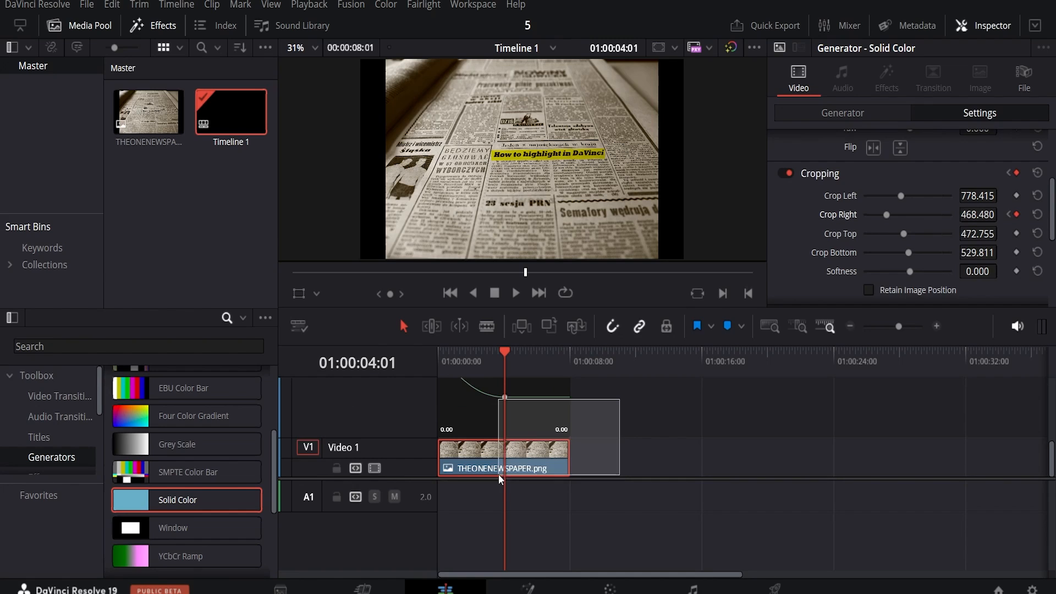
right_click(501, 468)
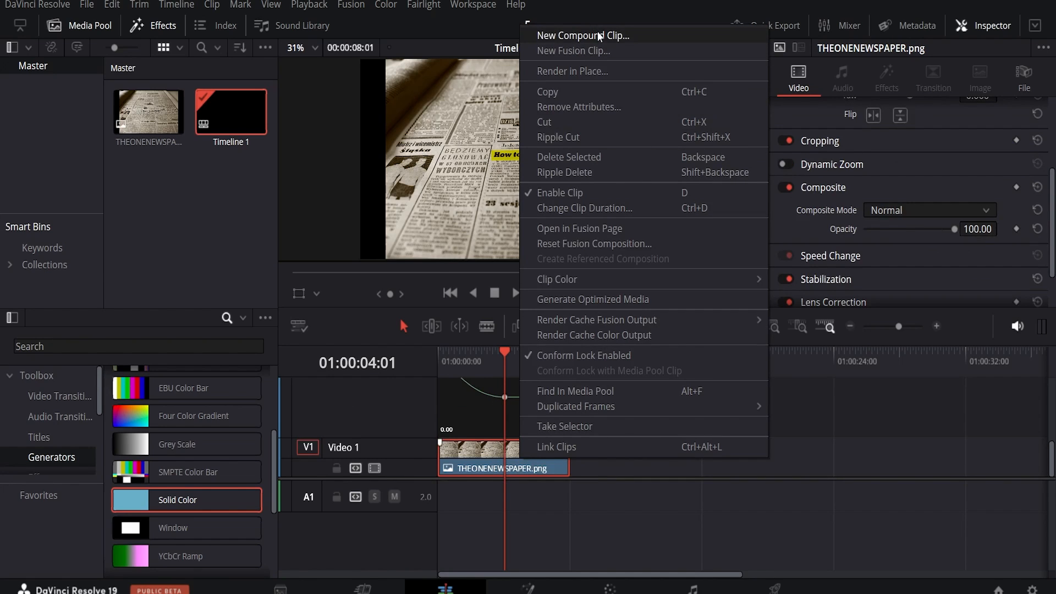
left_click(582, 35)
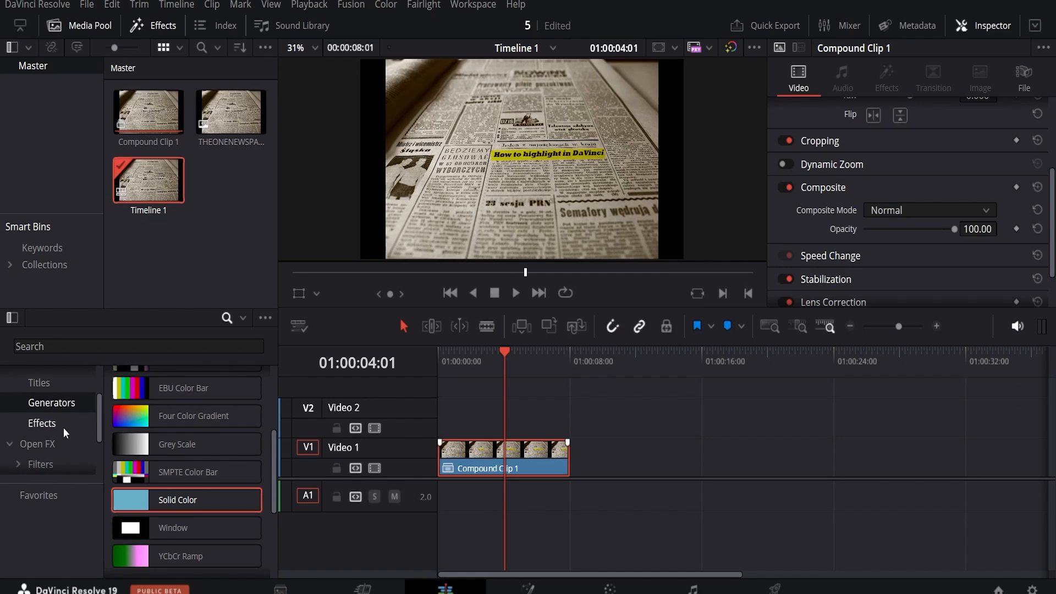
Search Effects for 'transform' and apply Resolve FX Transform to Compound Clip 1
type("transform")
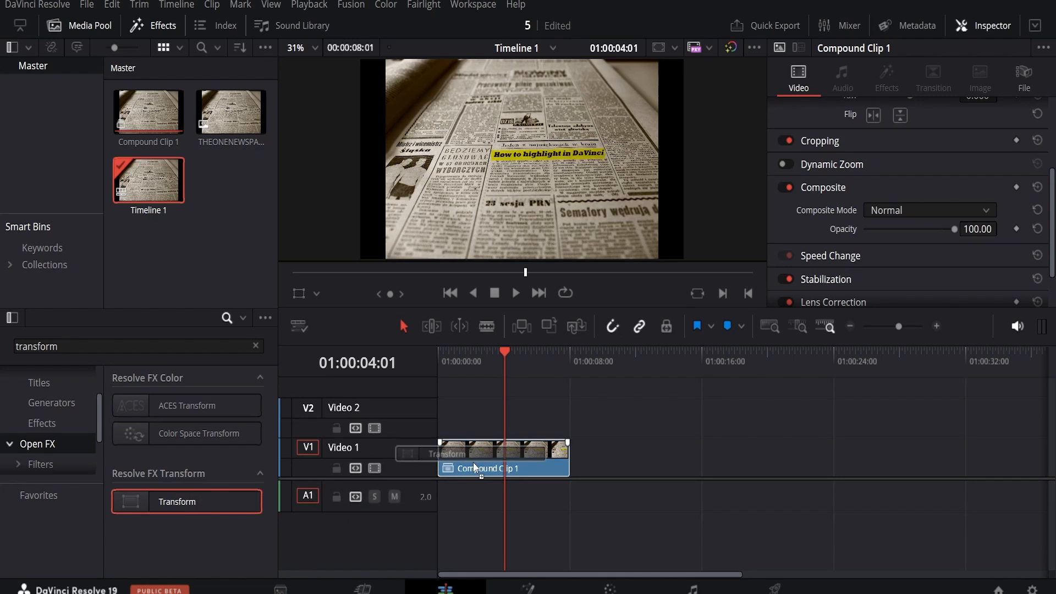
left_click(886, 79)
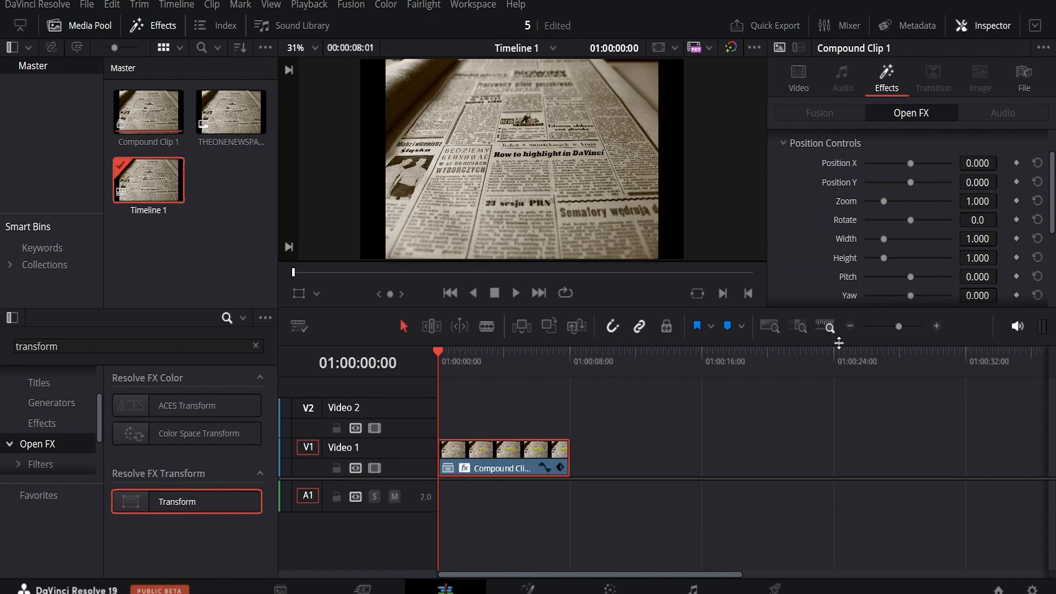
Add first-frame keyframes to the Transform's Position X and Position Y
left_click(1016, 163)
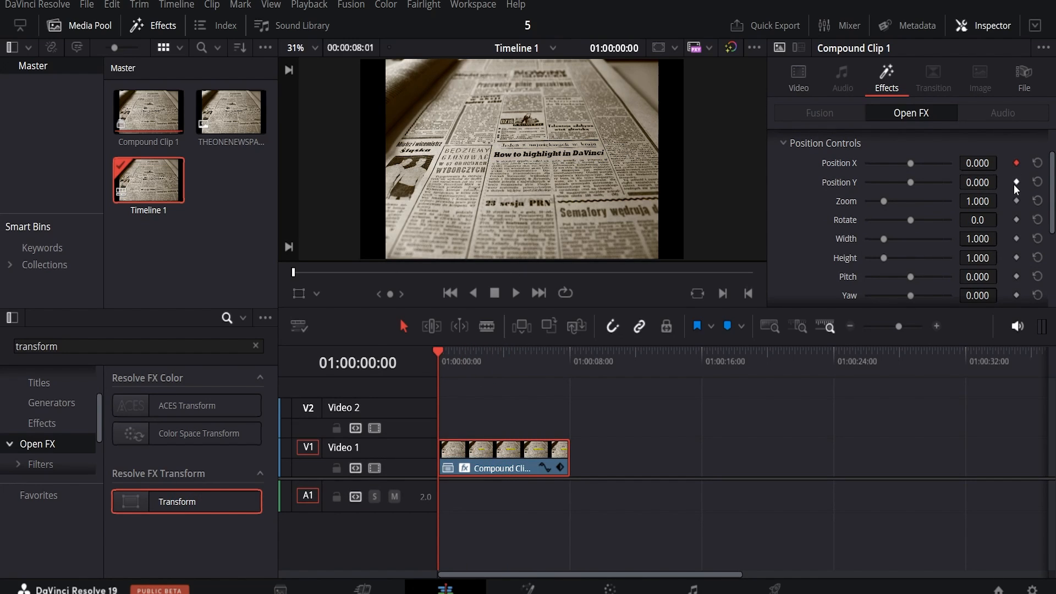
left_click(1017, 182)
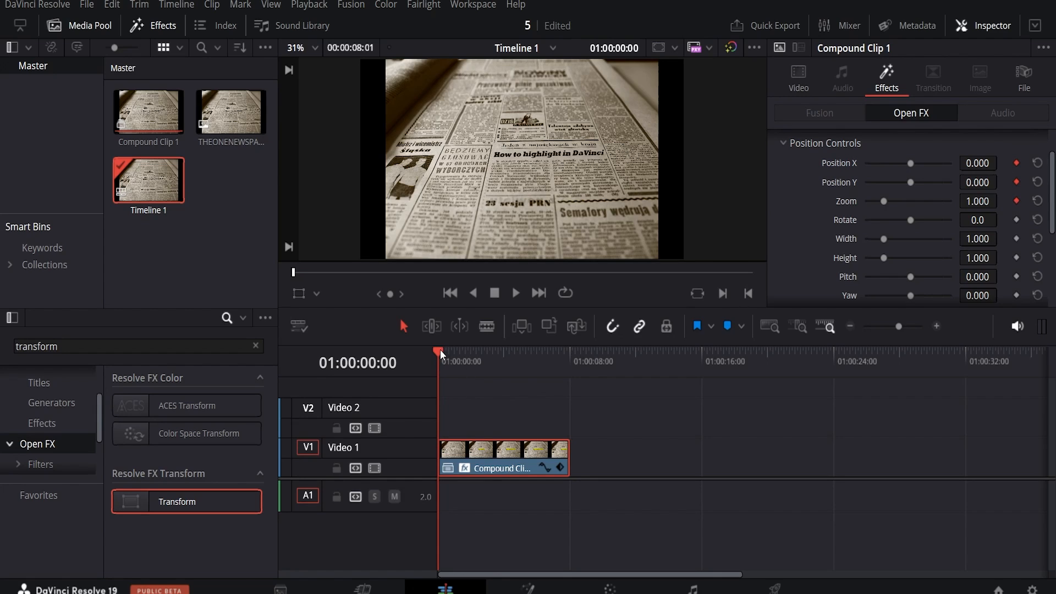